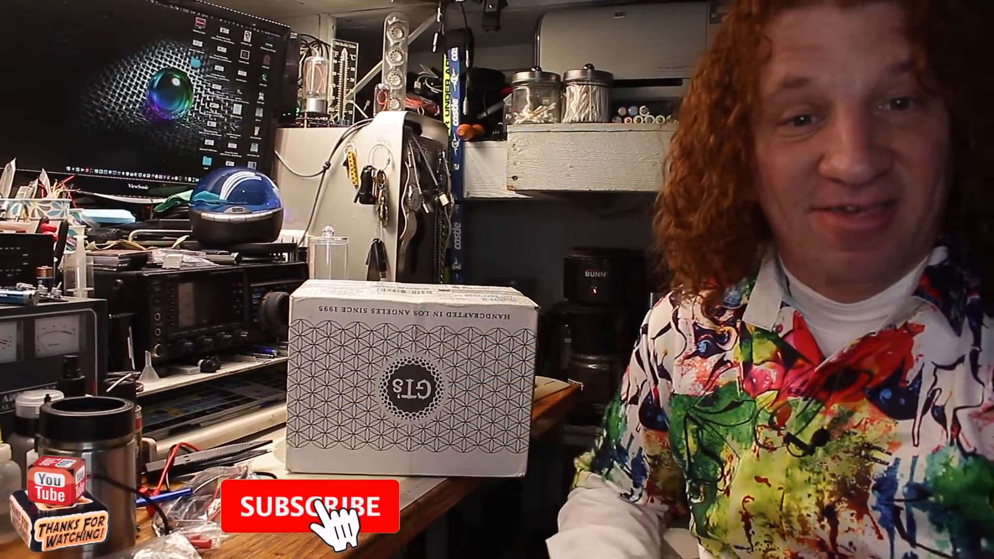
click(307, 508)
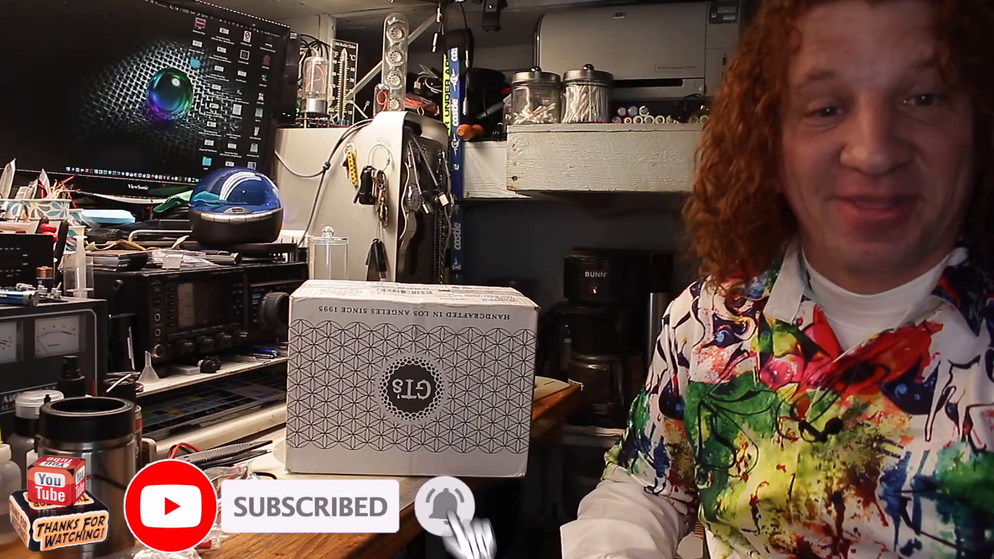